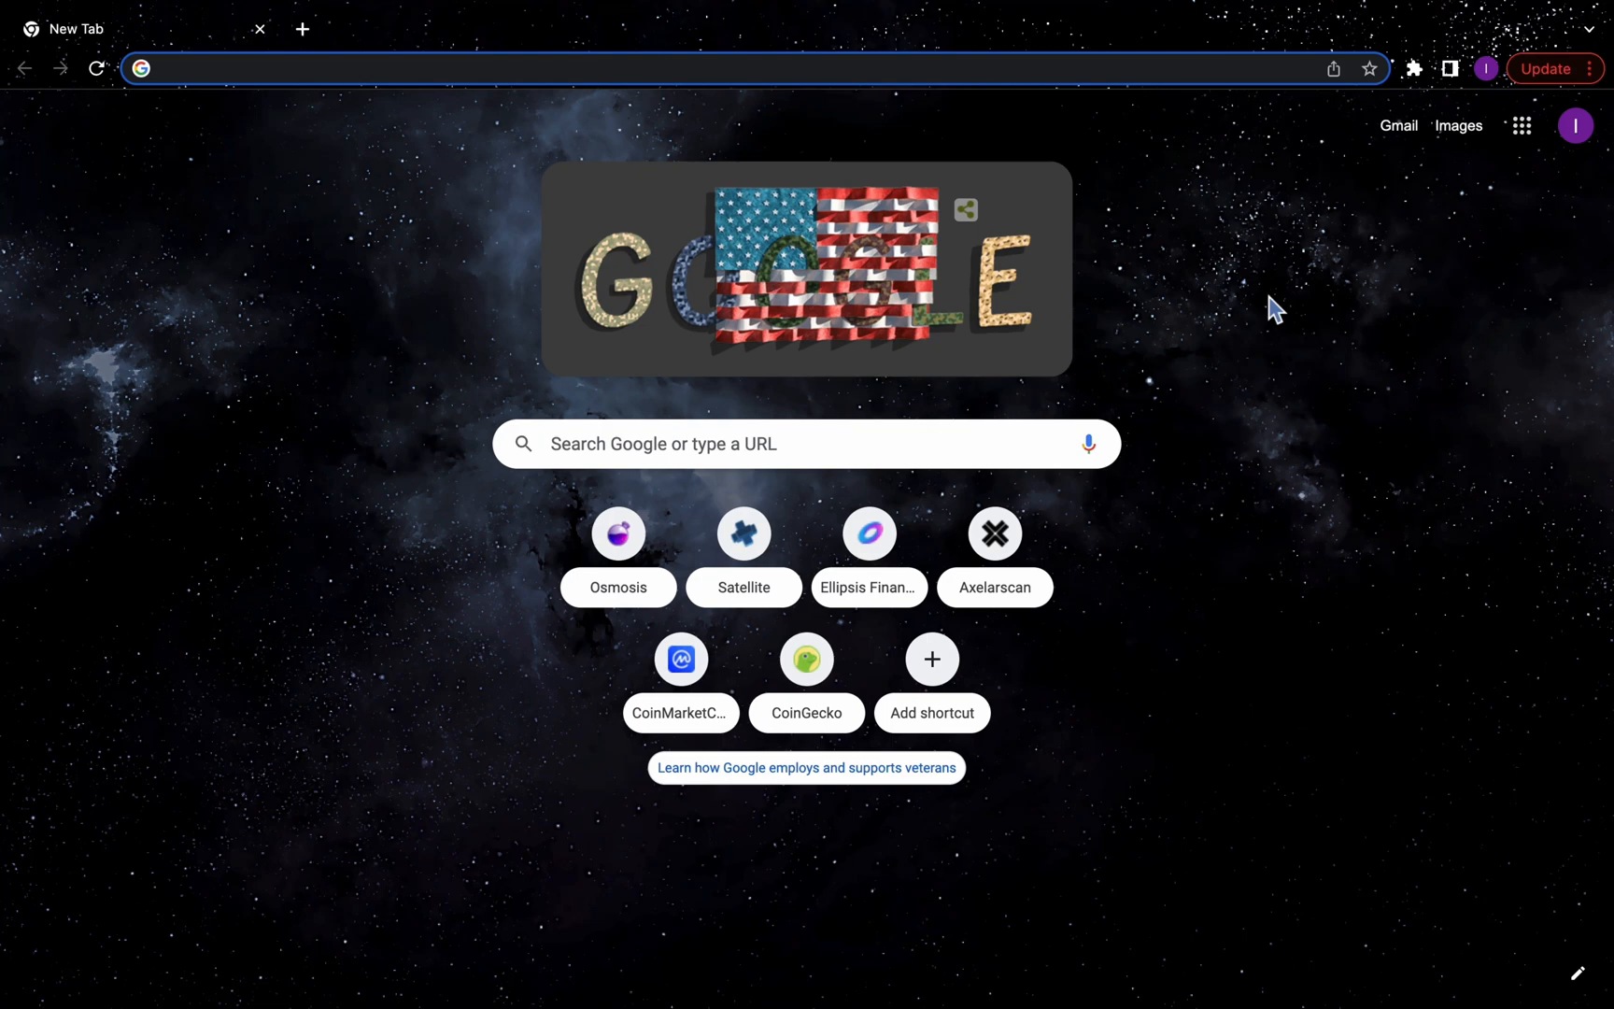
mouse_move(1328, 211)
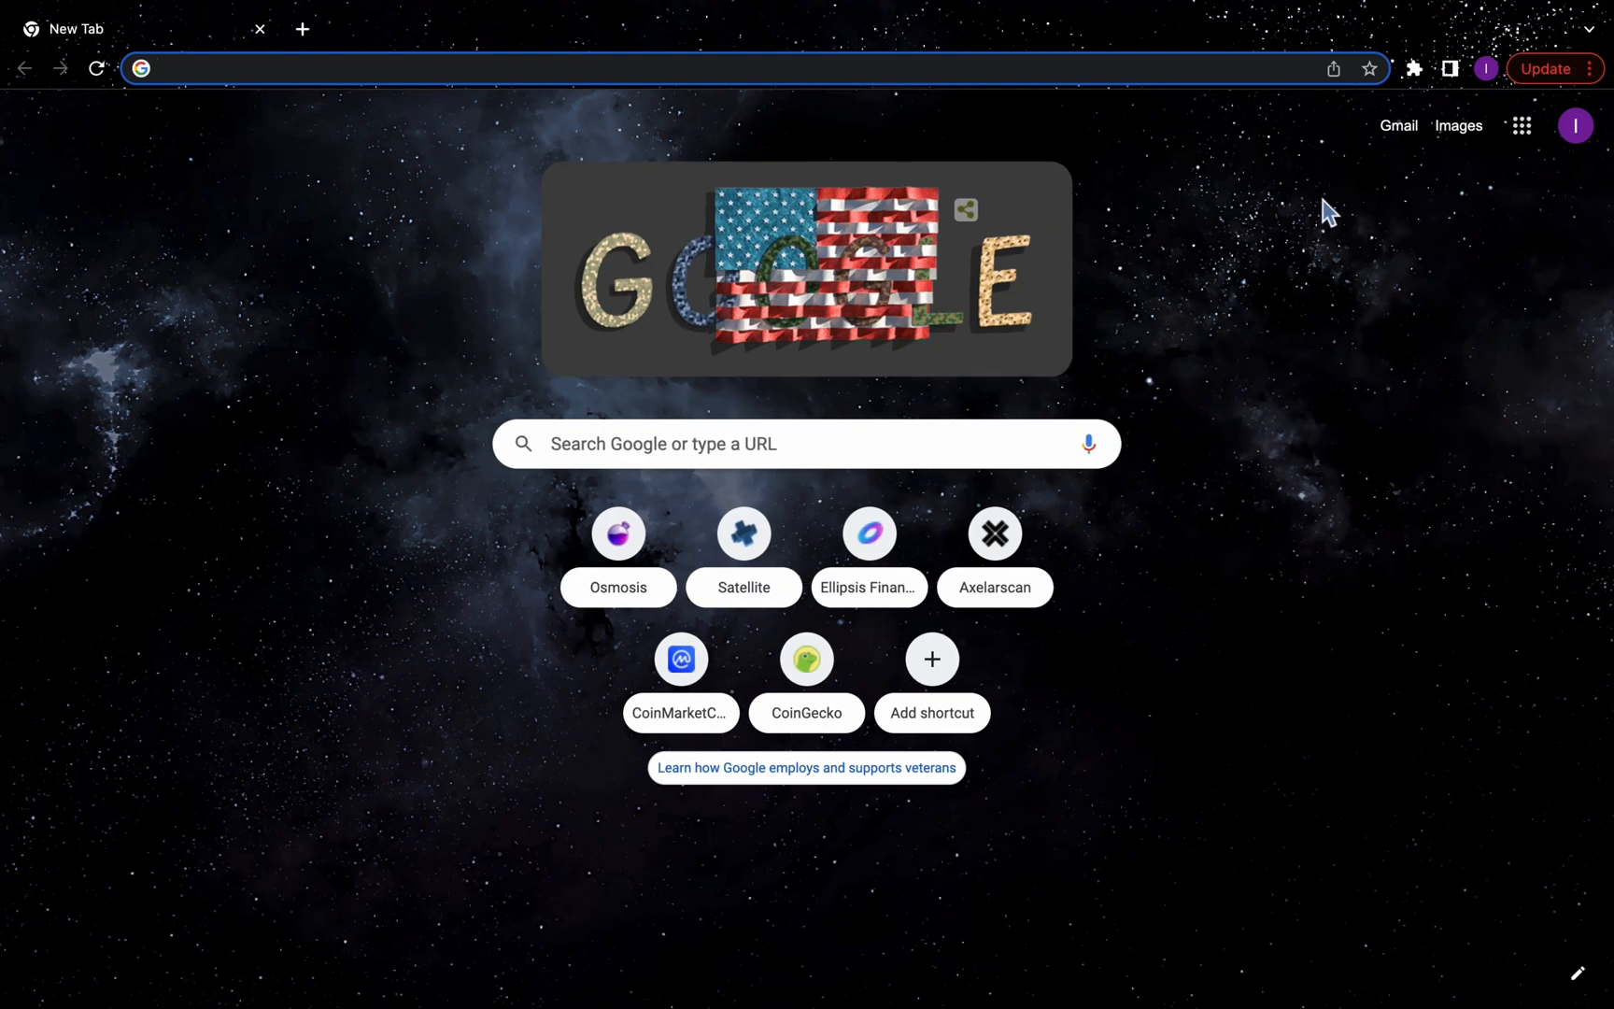
Step: Open the Keplr wallet extension and the Satellite bridge, and connect the wallet
click(1415, 68)
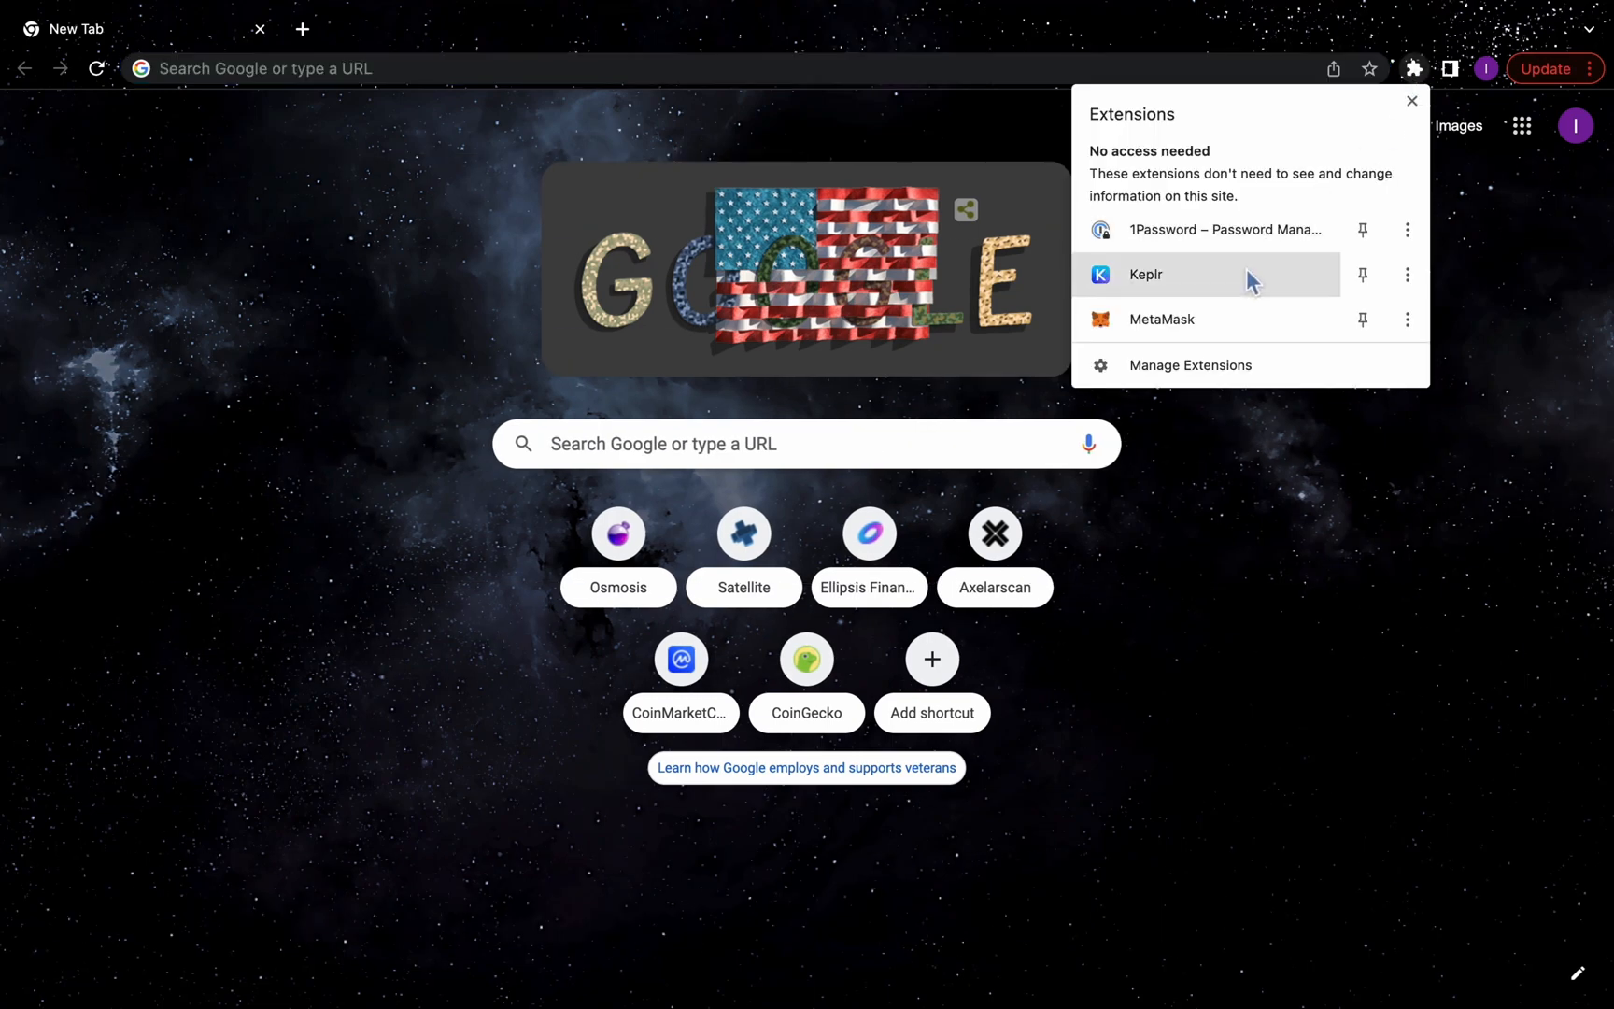
click(1162, 320)
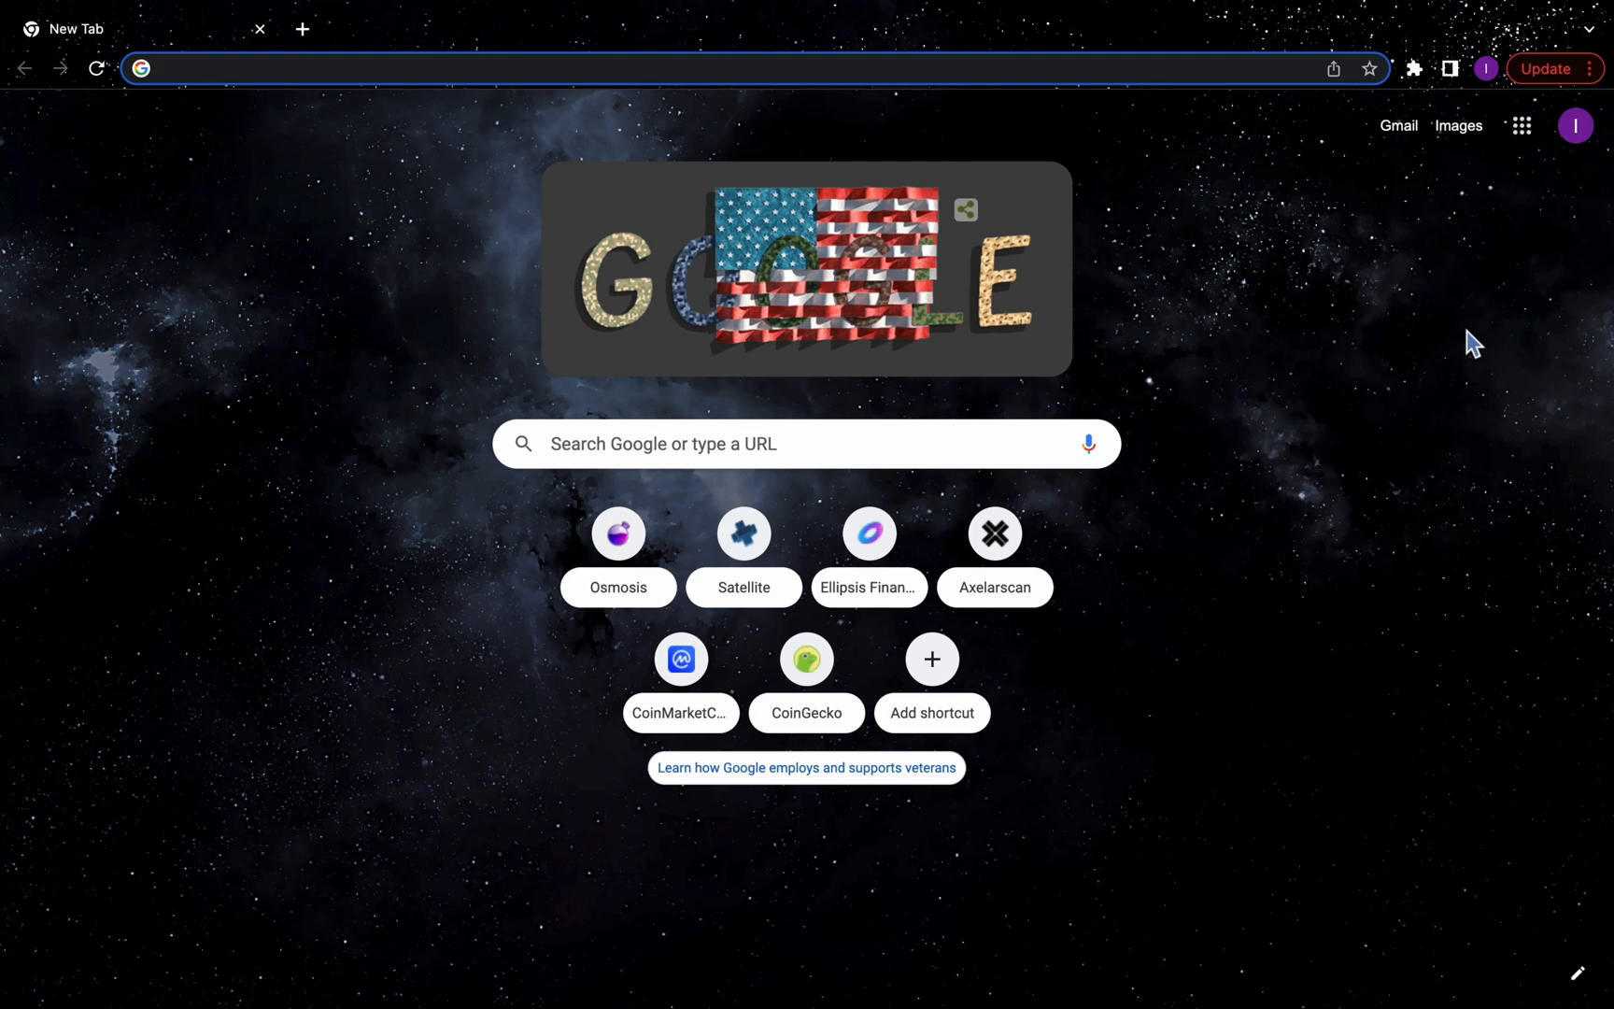
mouse_move(780, 523)
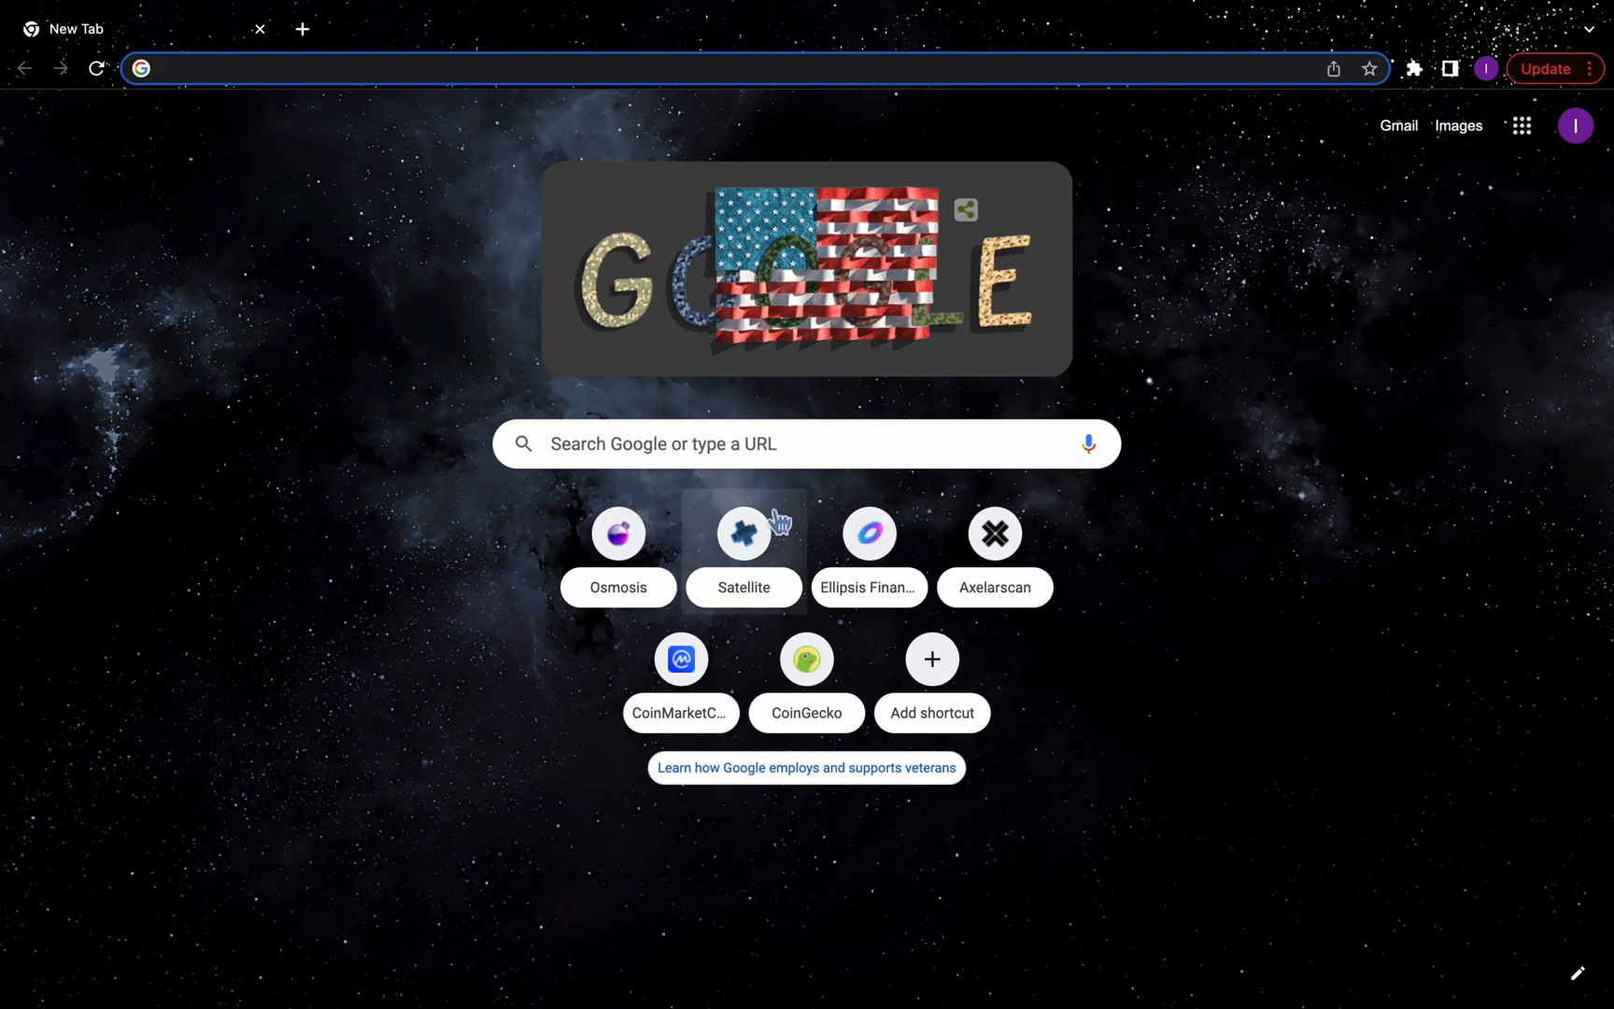
click(743, 532)
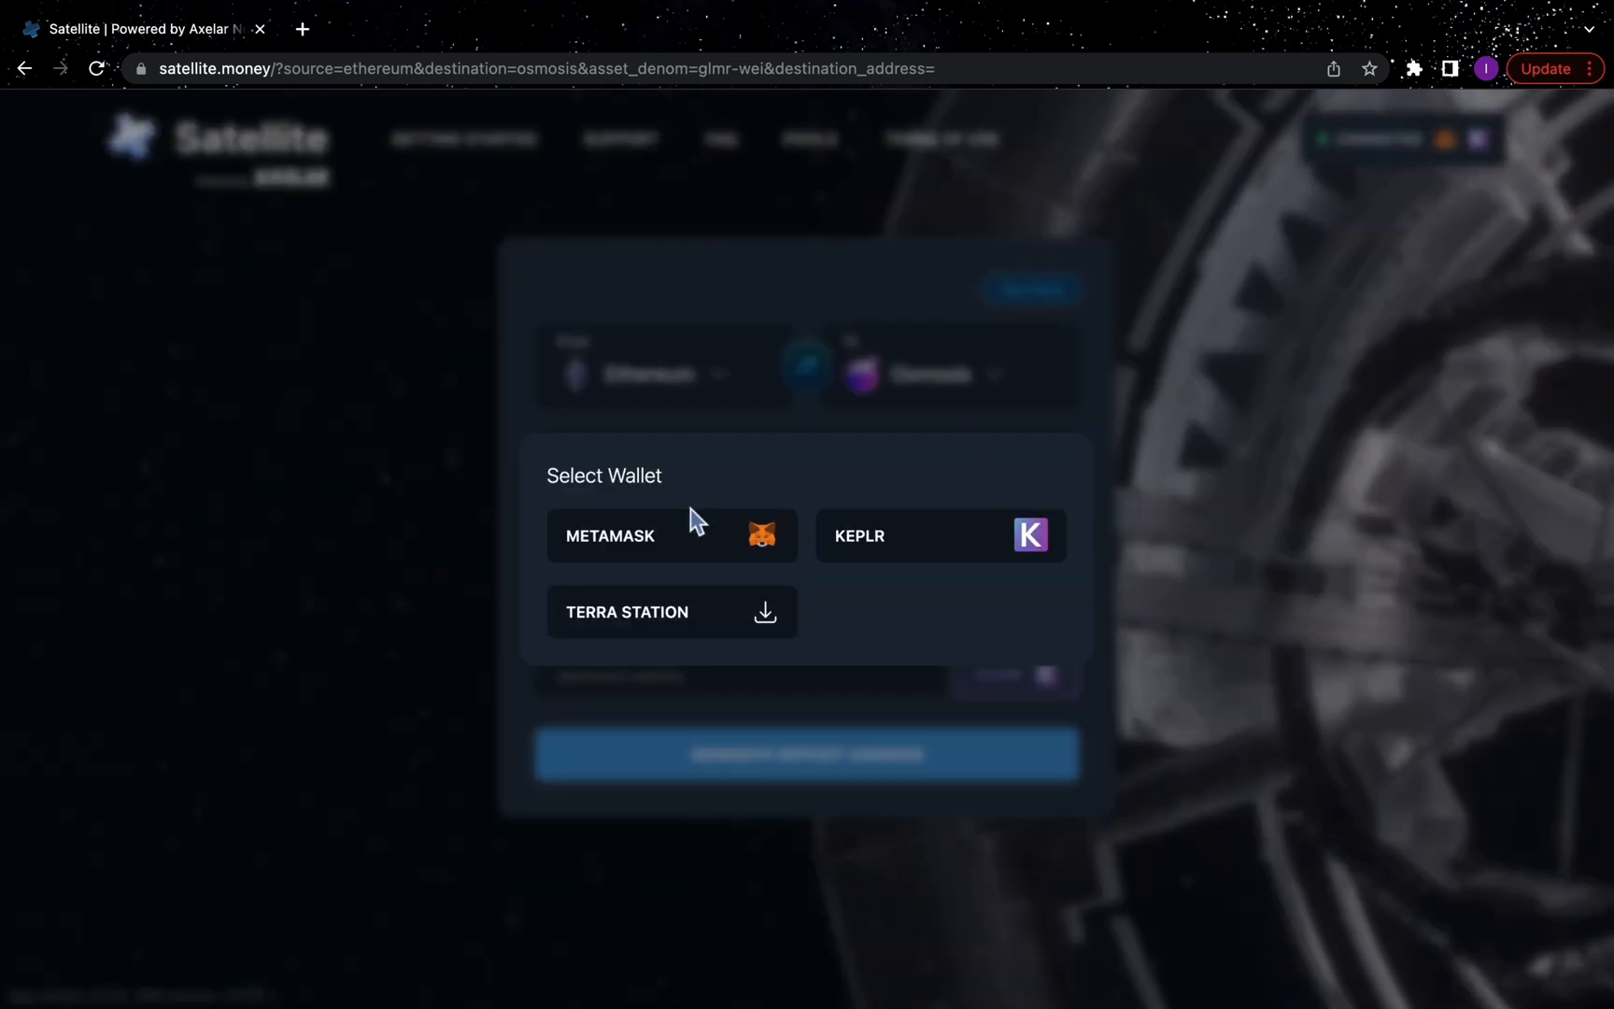
click(670, 535)
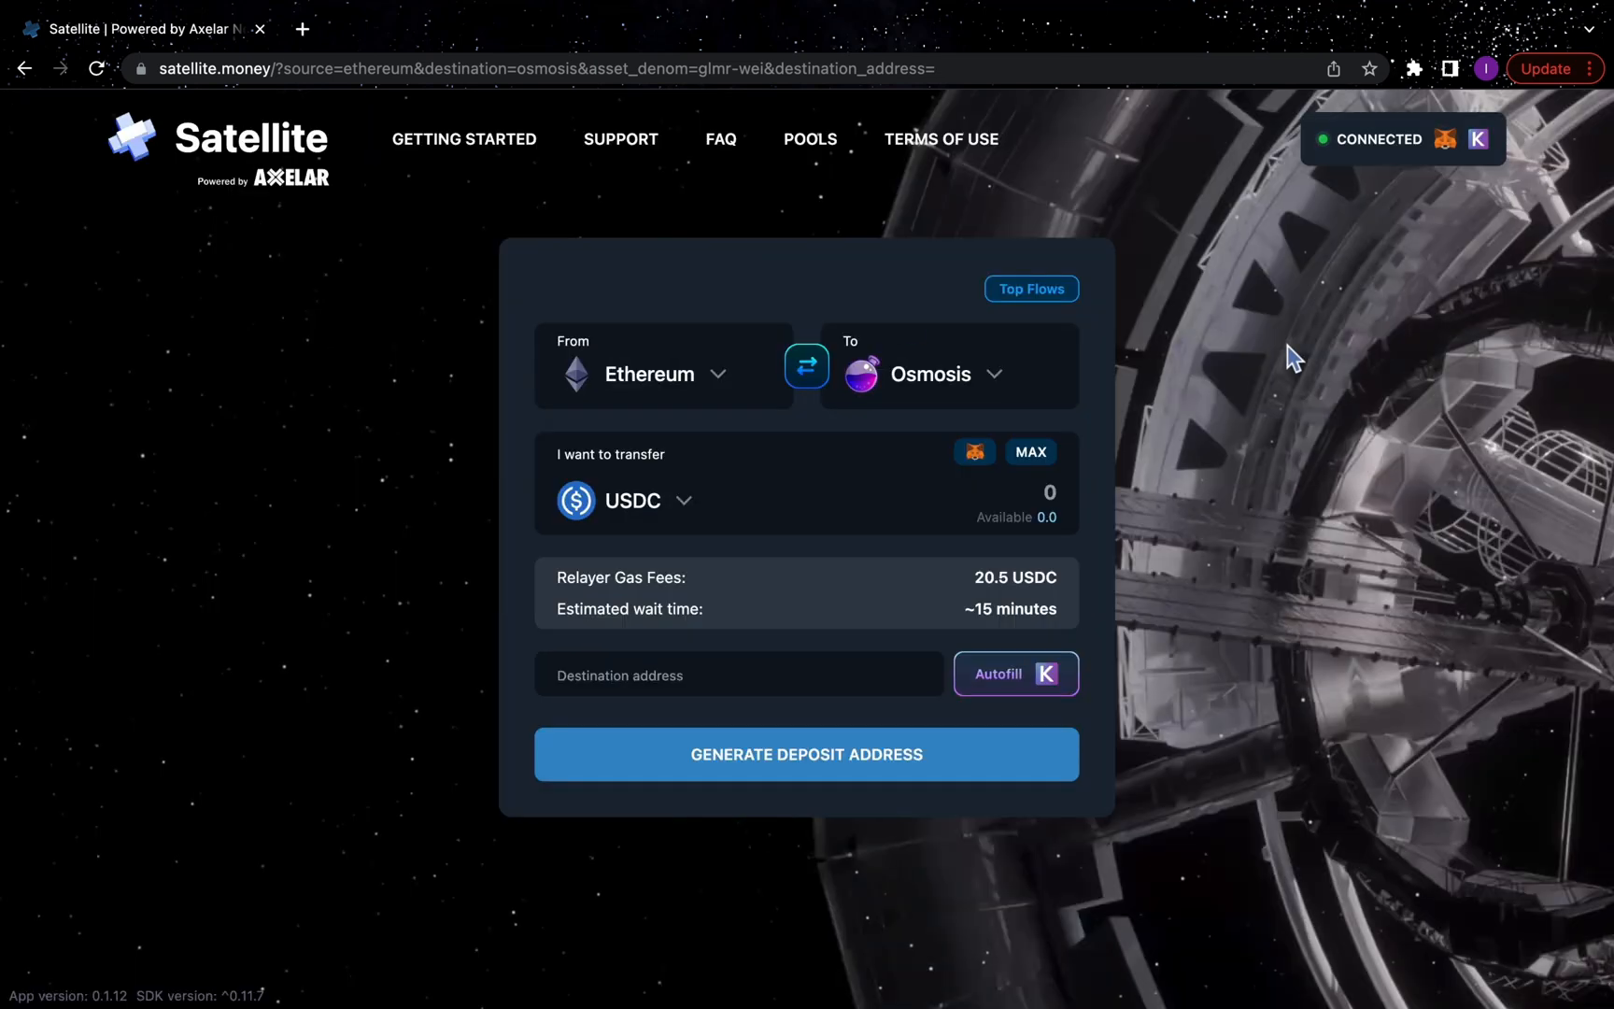
Step: Set Osmosis to Binance, MAX 111.380409 axlUSDC, with the destination address autofilled
click(807, 364)
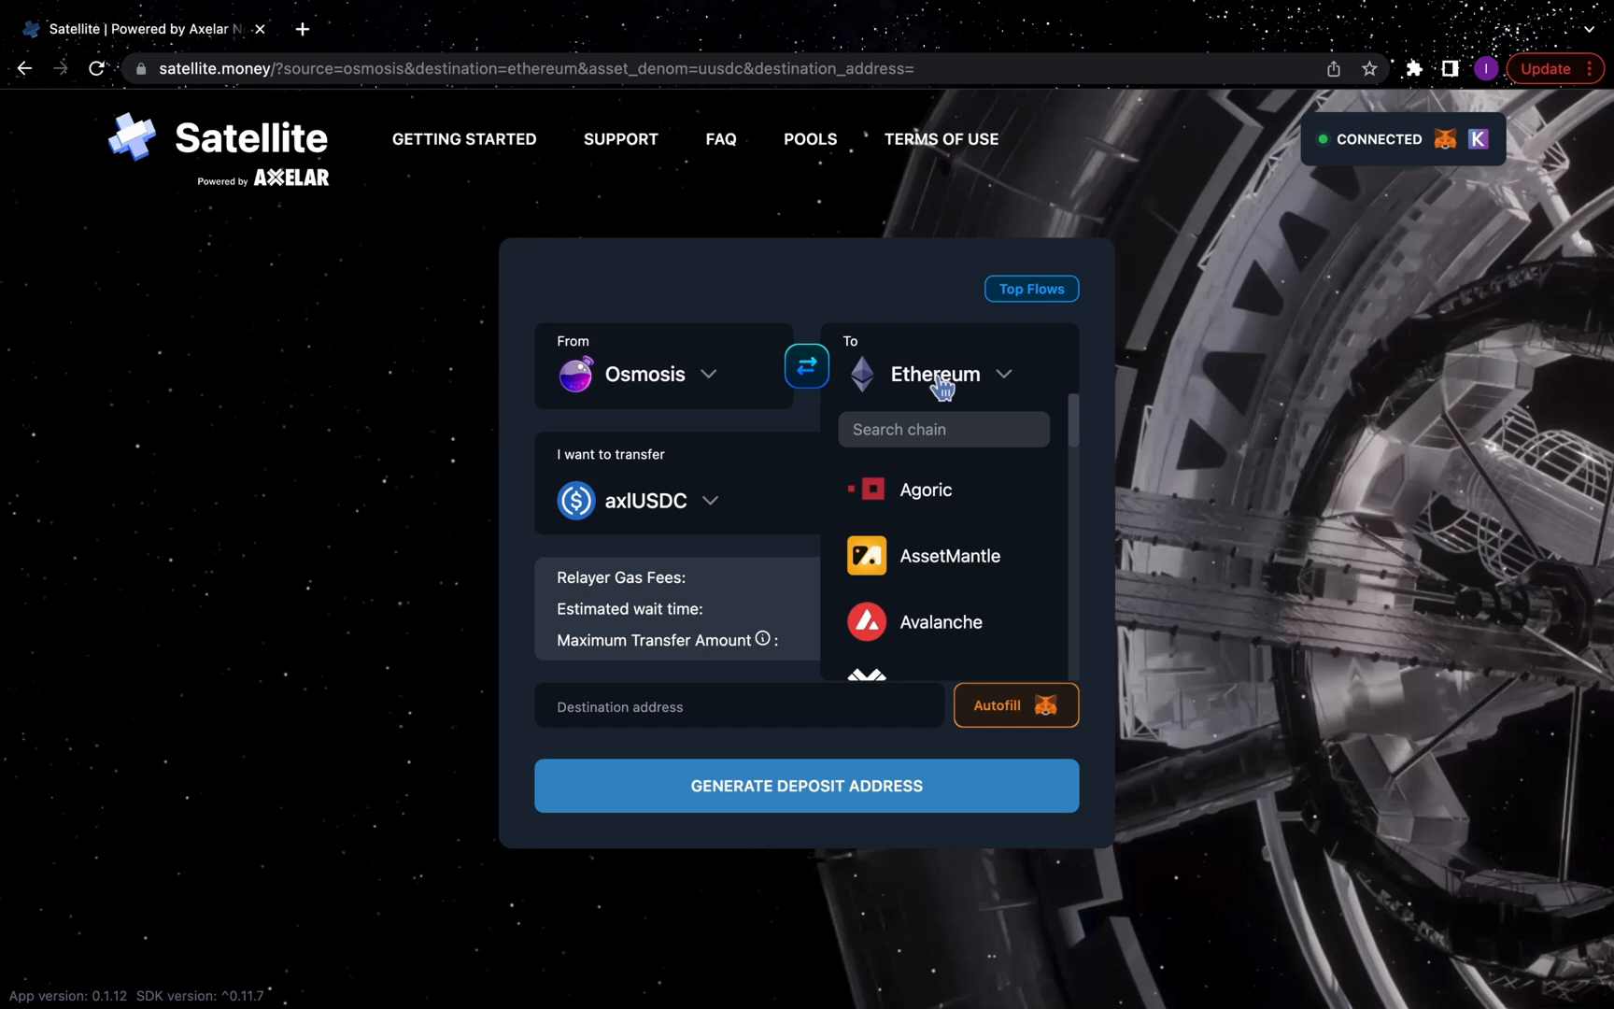
text(bi)
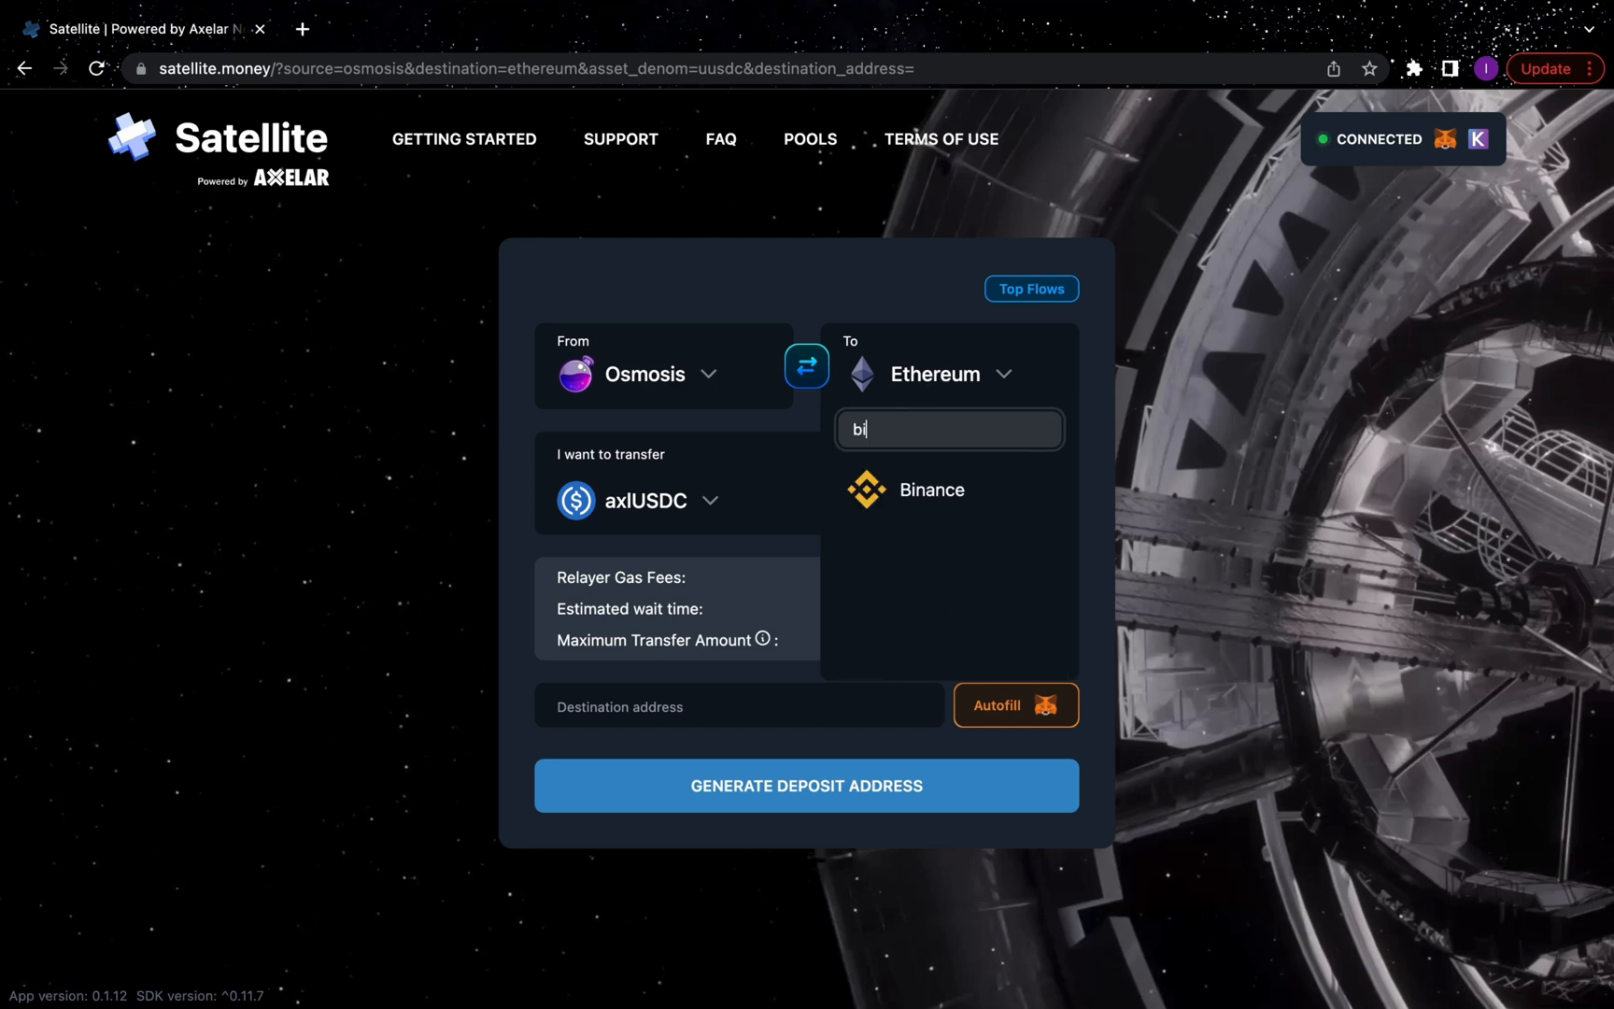
click(931, 489)
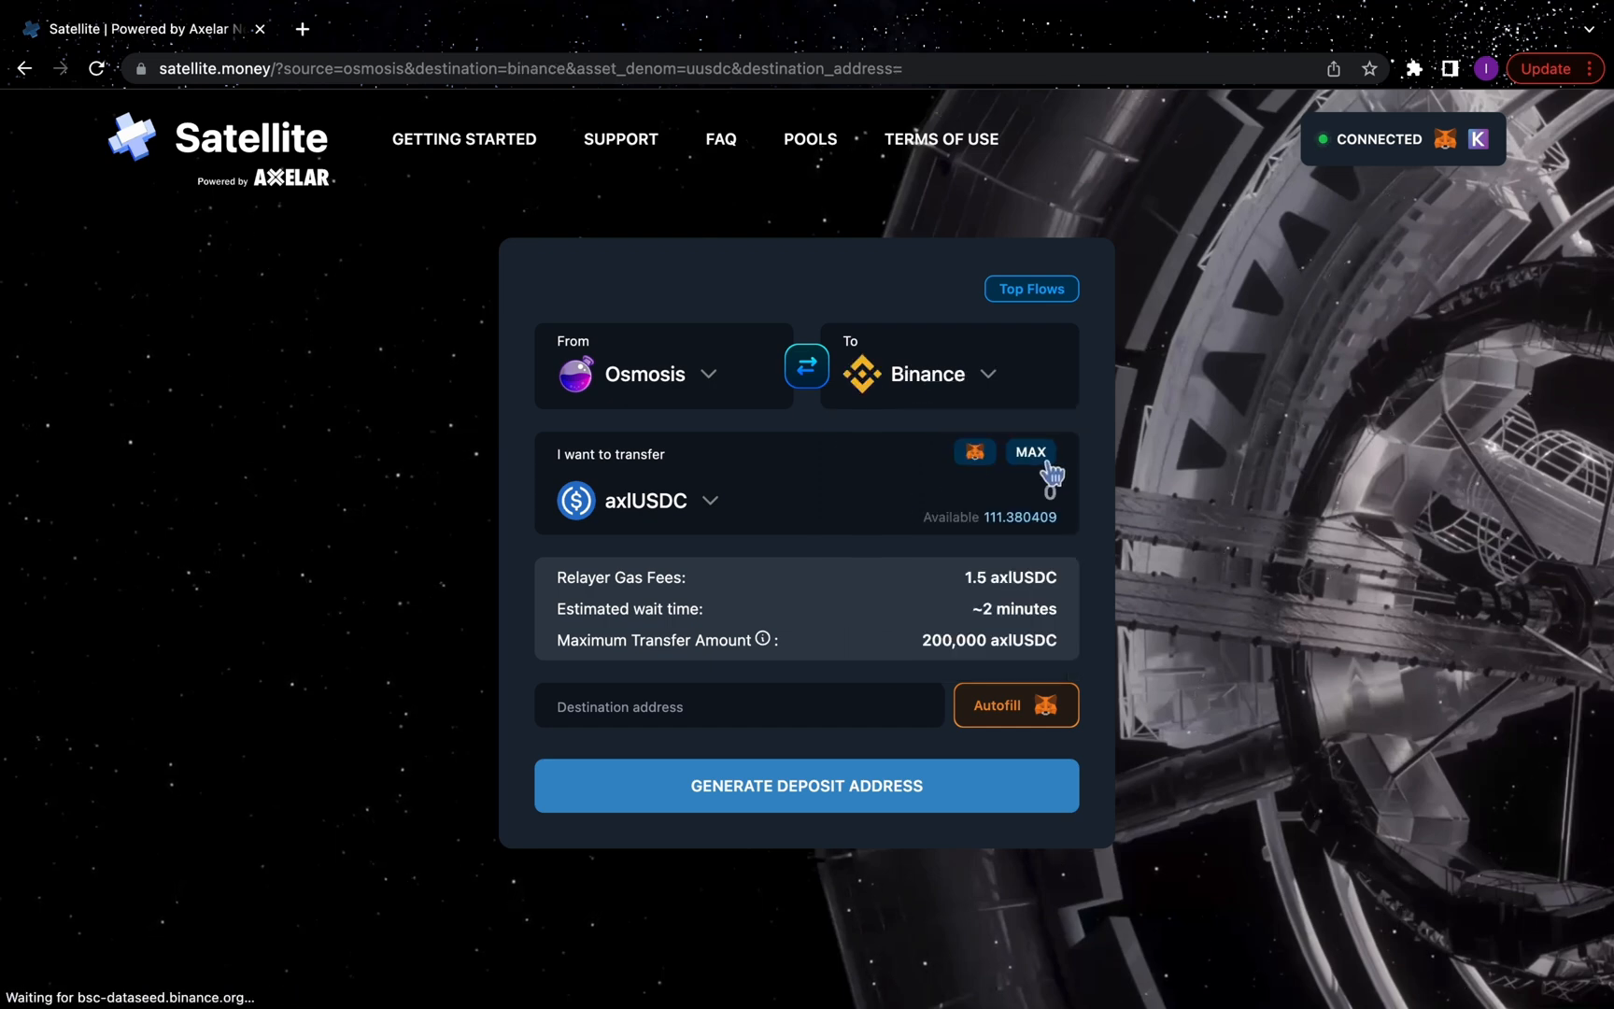
click(1029, 452)
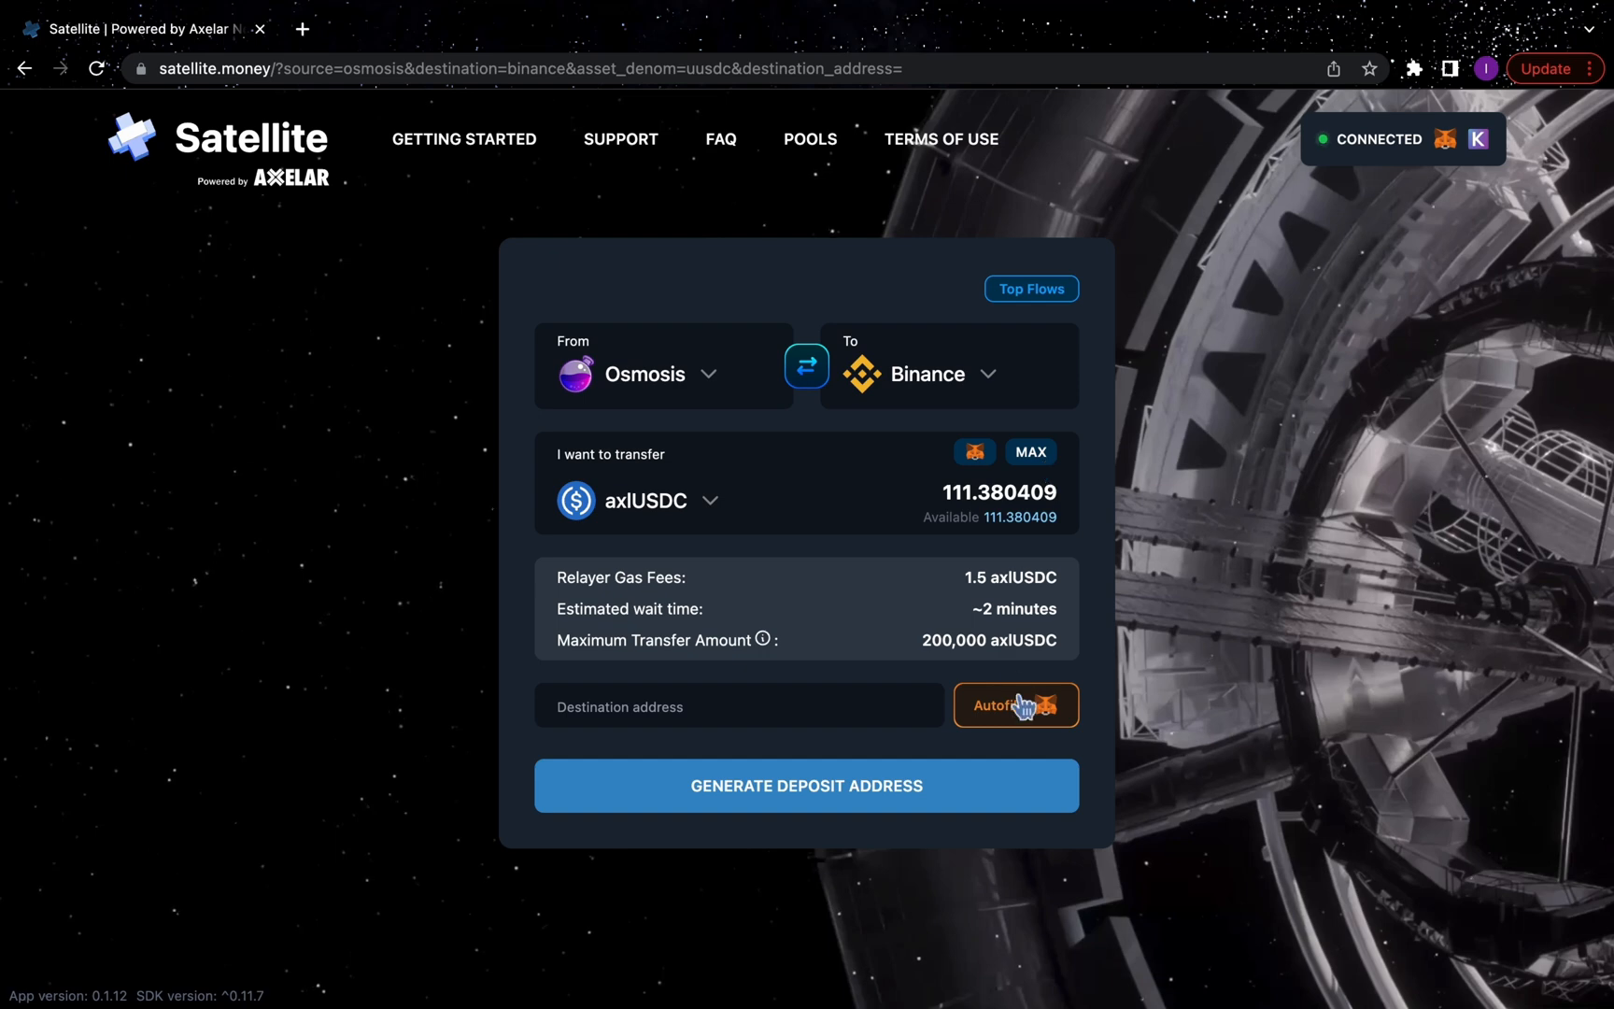
click(1016, 705)
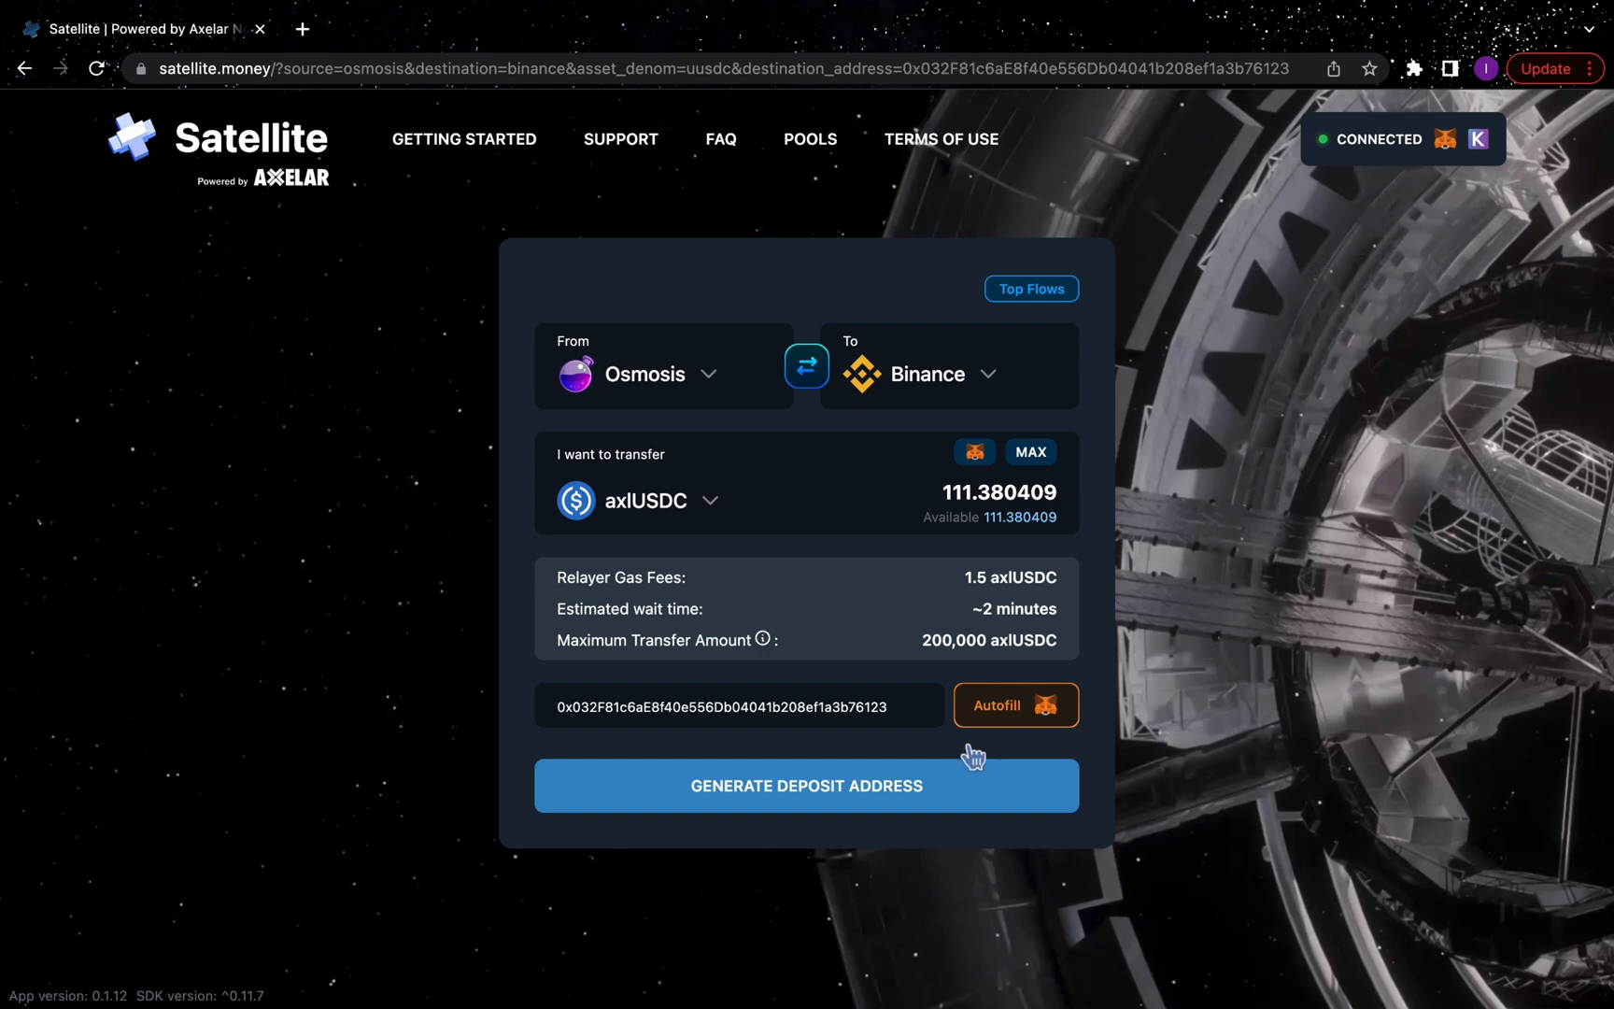
Step: Start the 111.380409 USDC transfer and approve it in Keplr with the Low fee
click(806, 785)
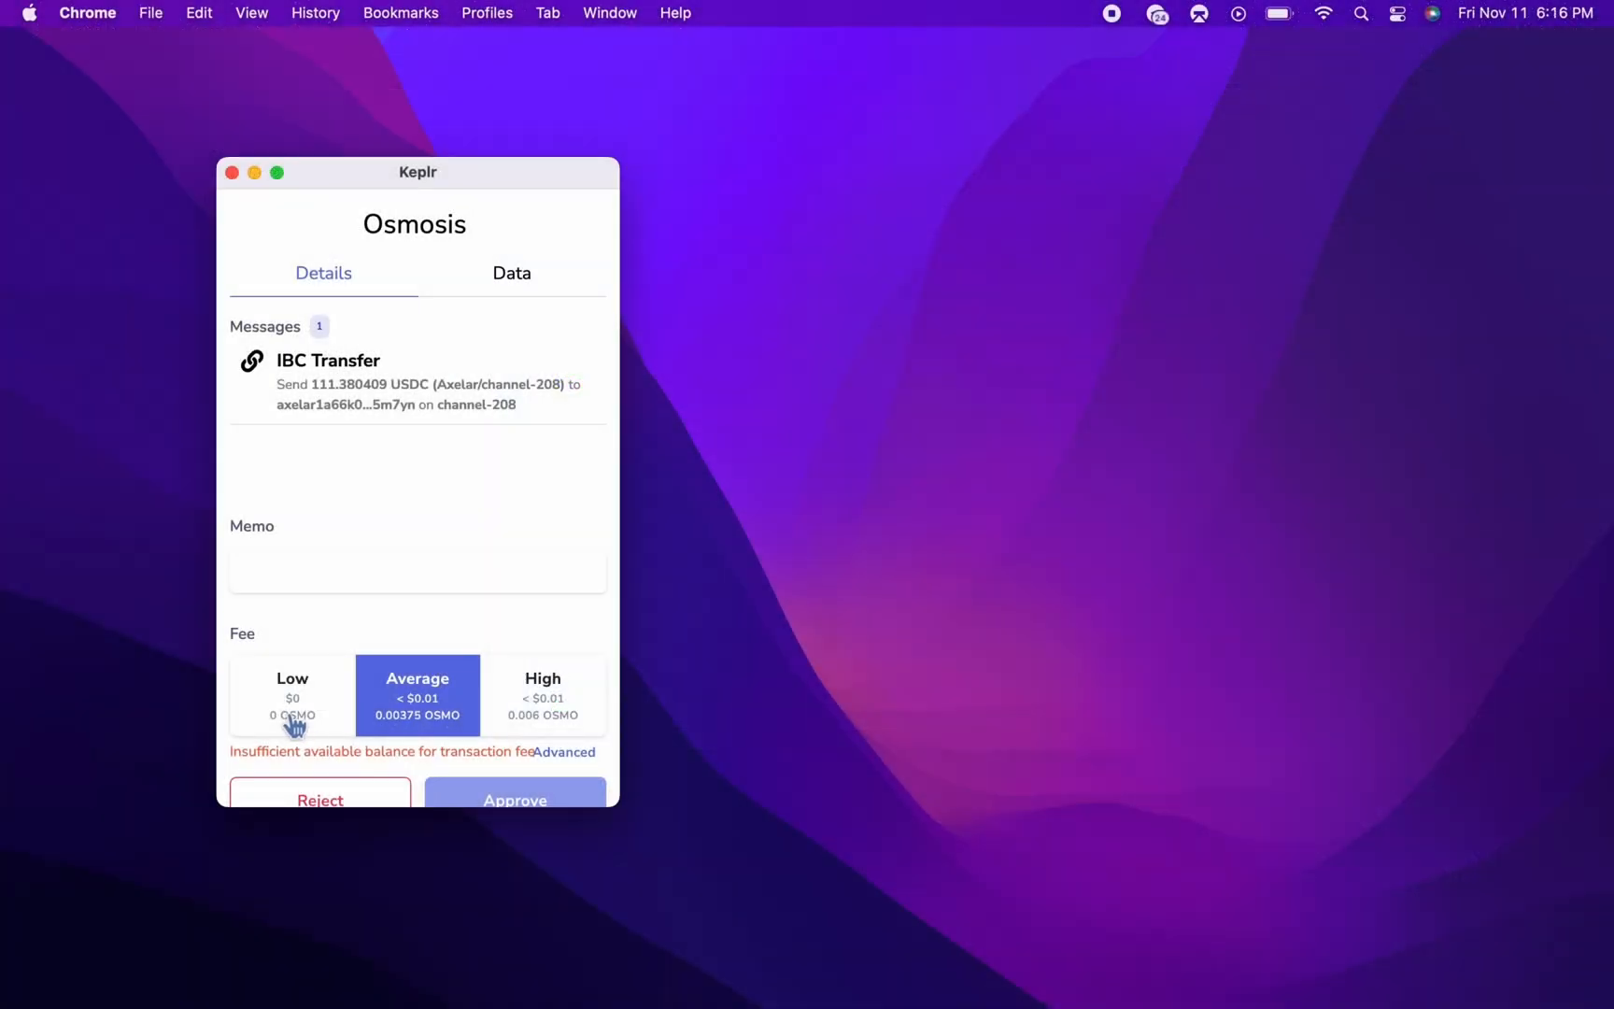
click(515, 799)
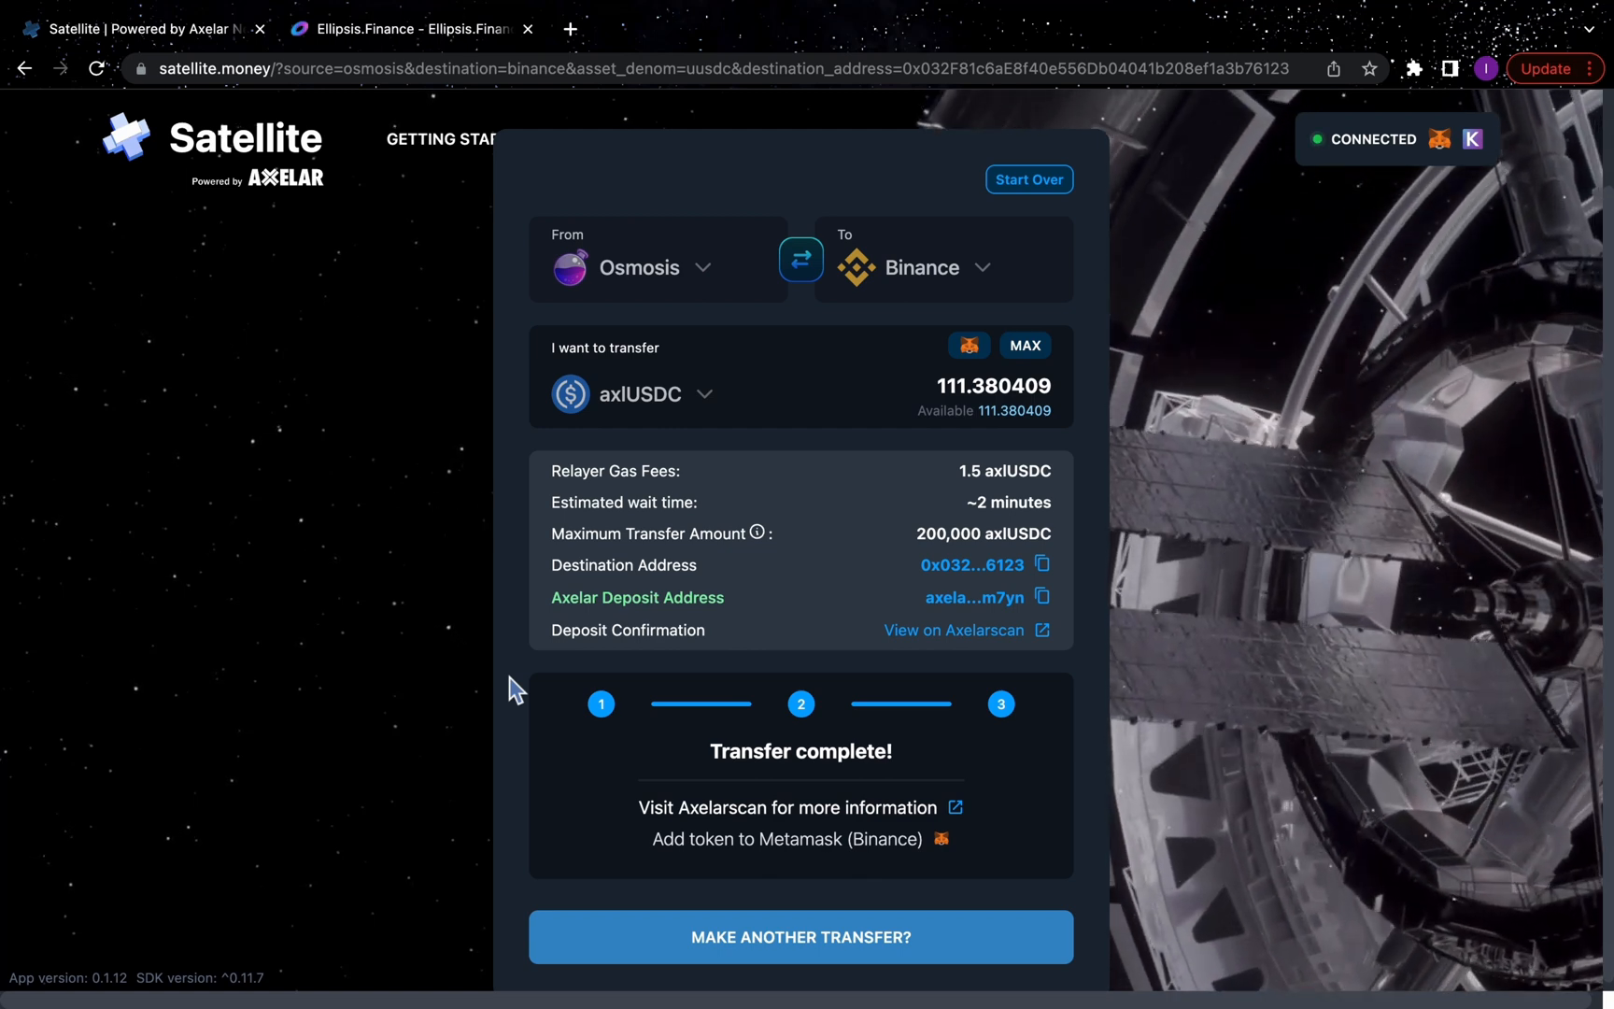
Step: After 'Transfer complete!', switch to the Ellipsis Finance swap page showing 109.880409 axlUSDC
click(406, 29)
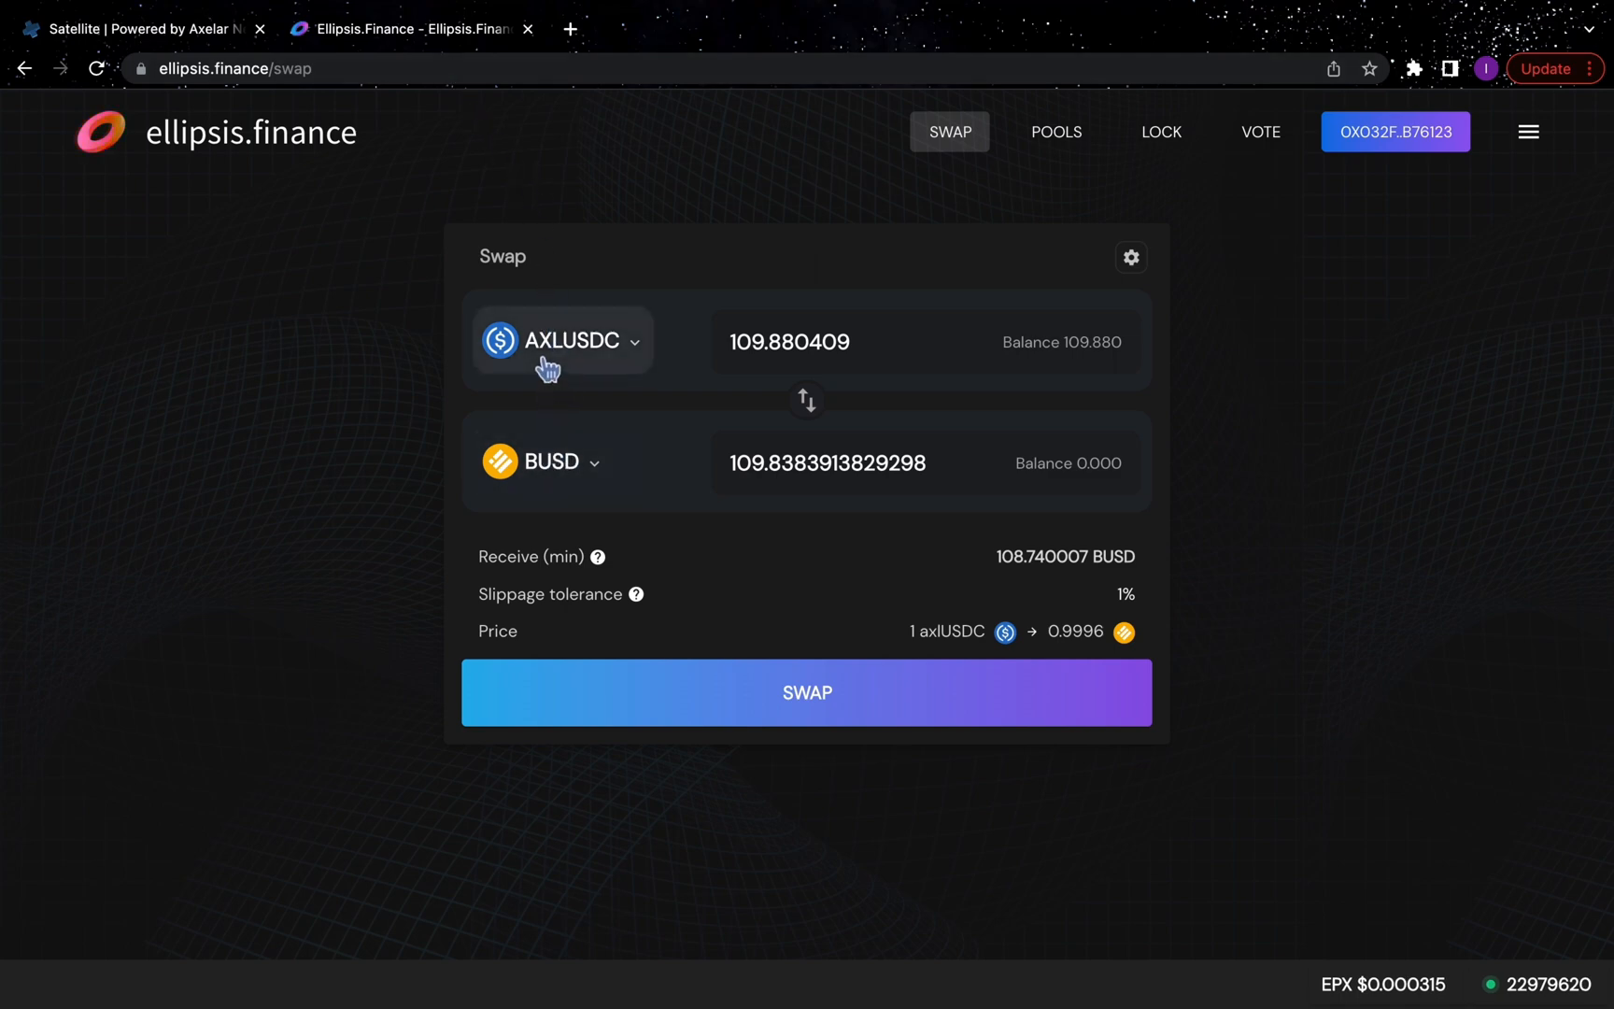
mouse_move(1232, 285)
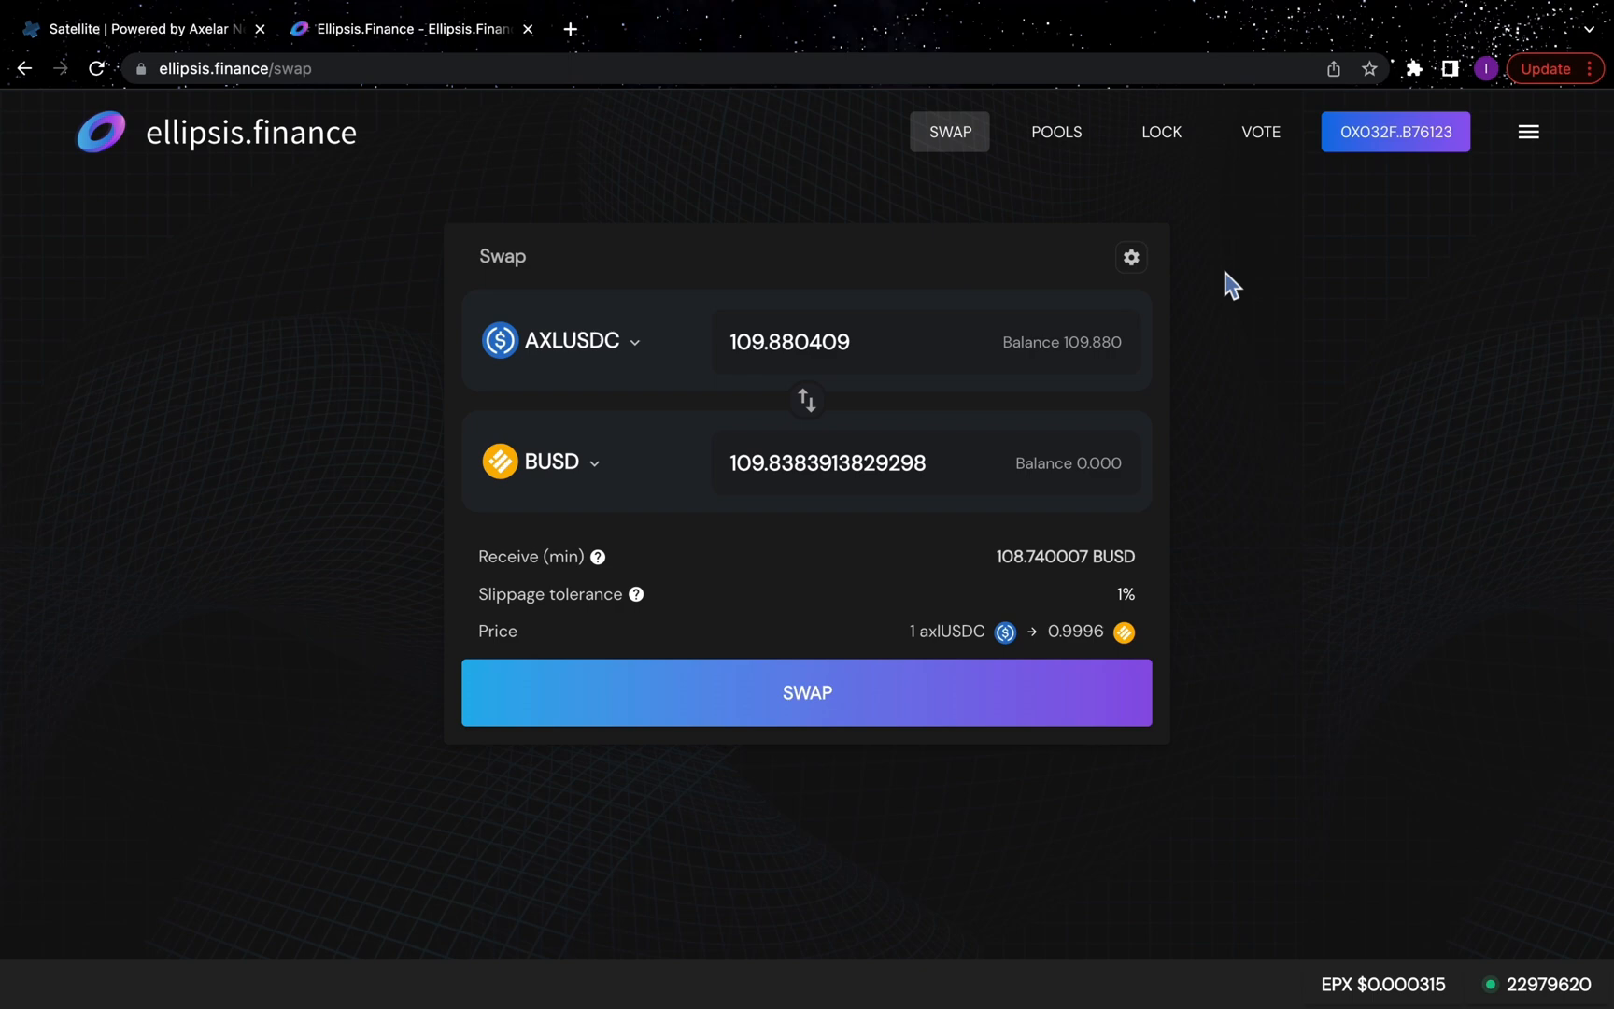
mouse_move(1390, 109)
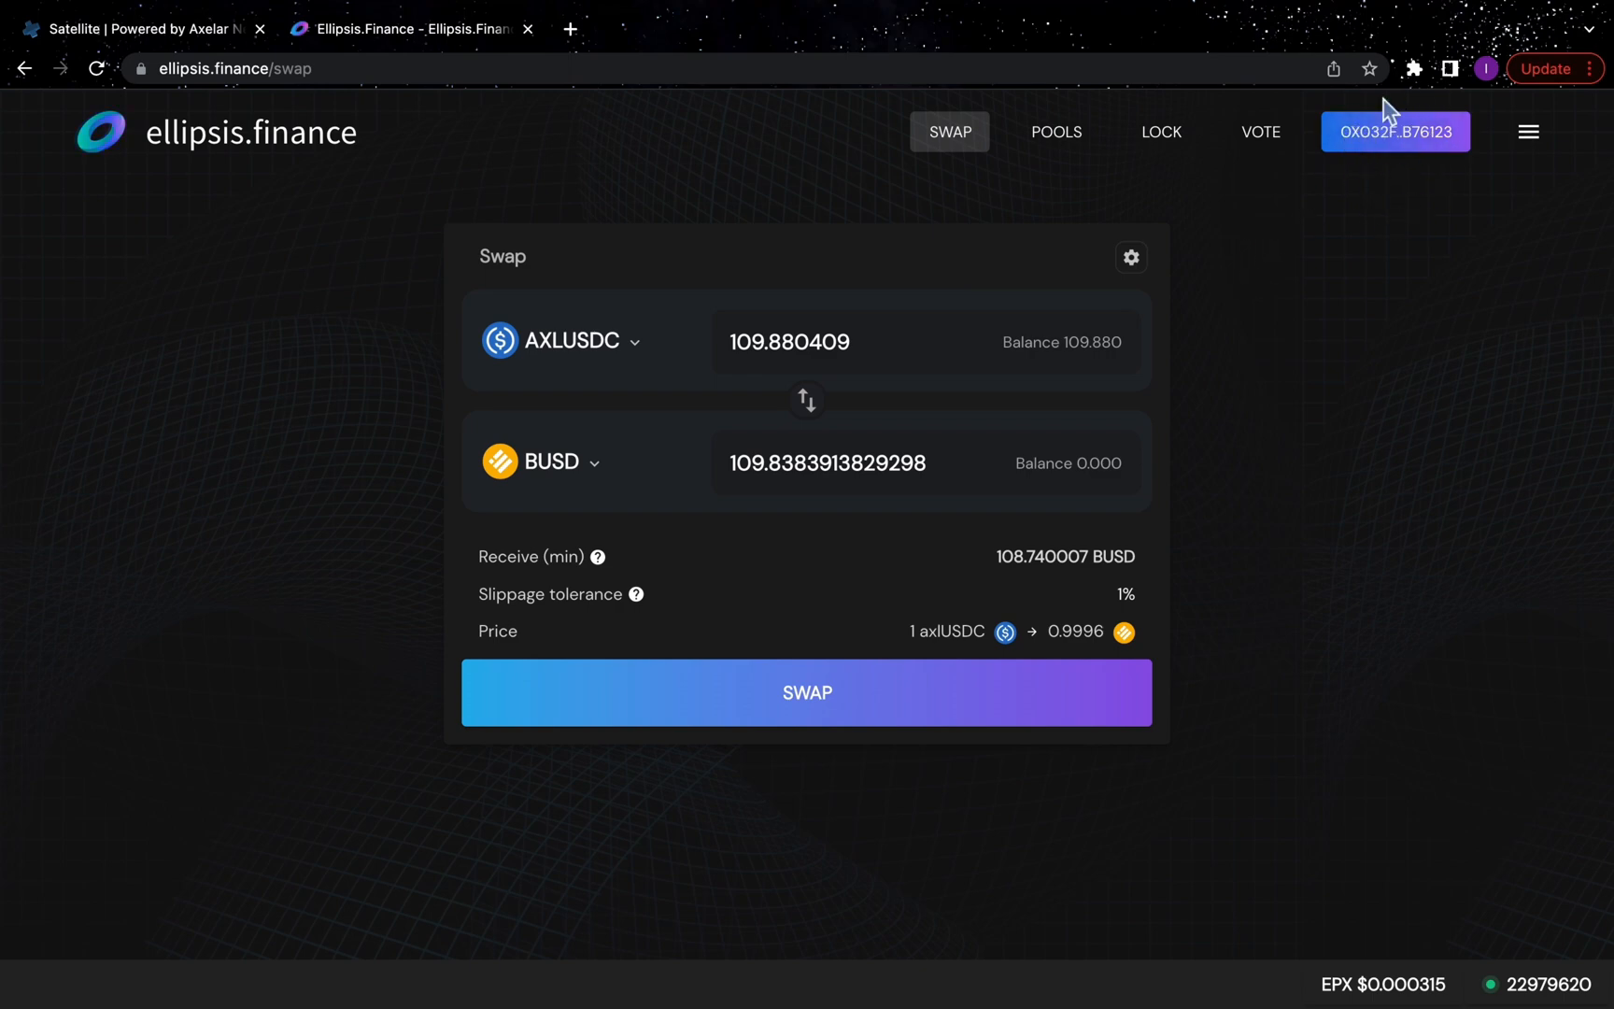
mouse_move(862, 707)
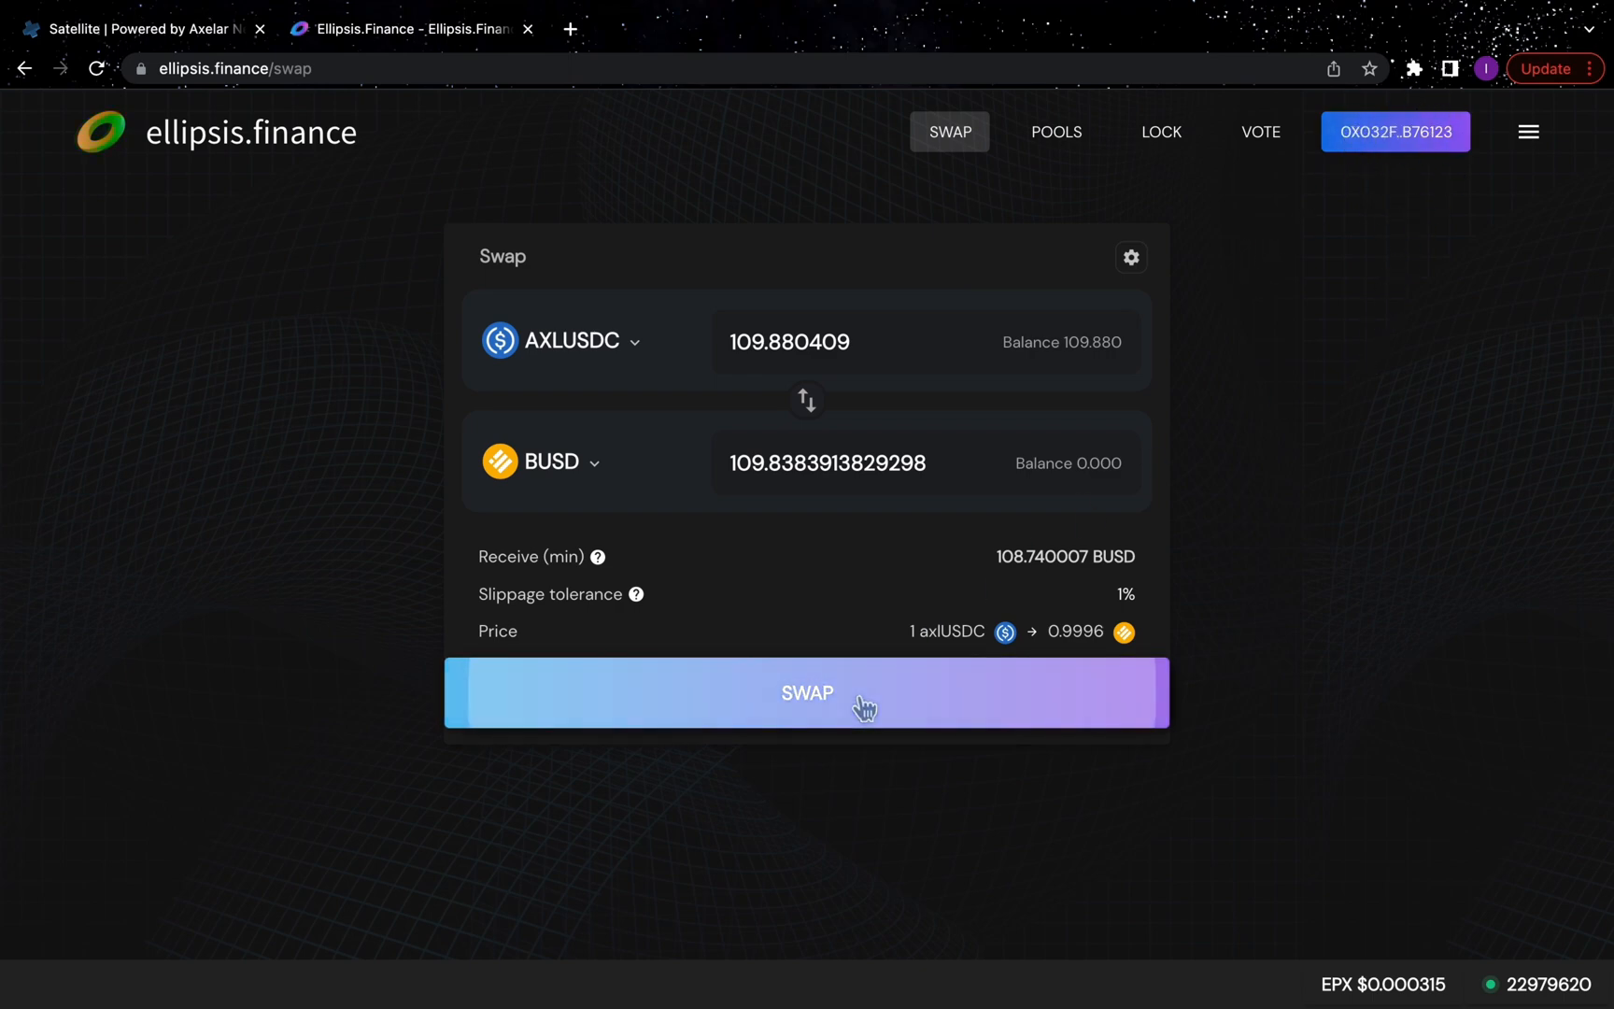
Step: Swap 109.880409 axlUSDC for about 109.838 BUSD and close the confirmation dialog
click(806, 692)
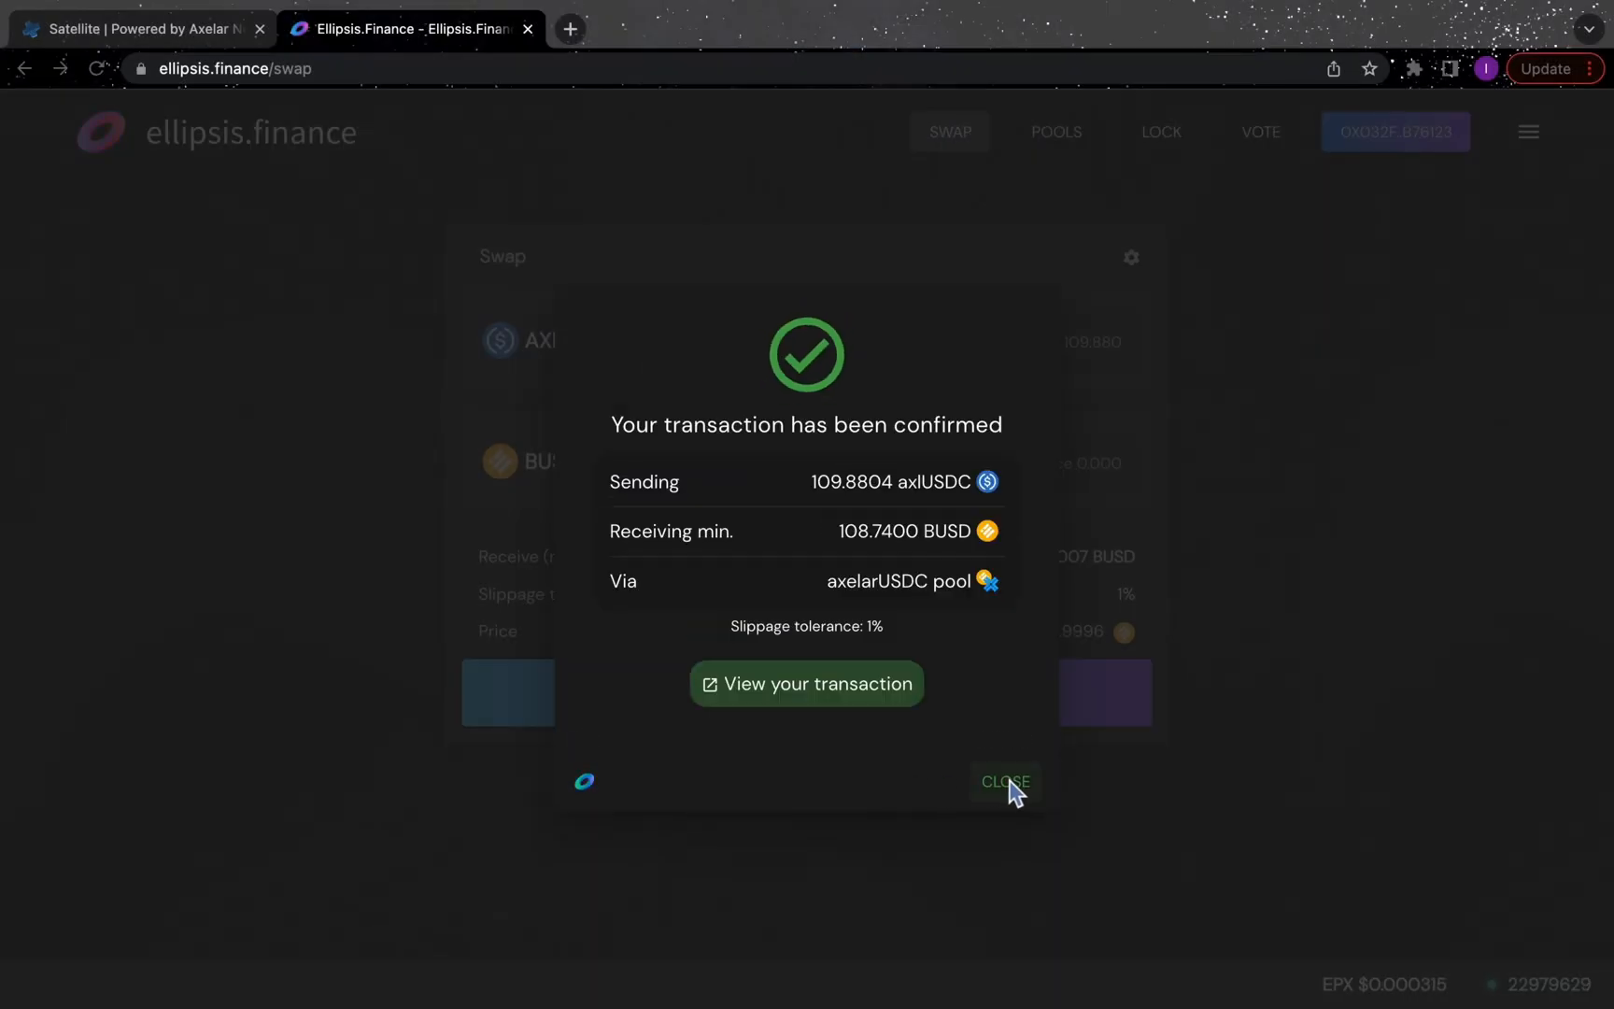
click(1003, 781)
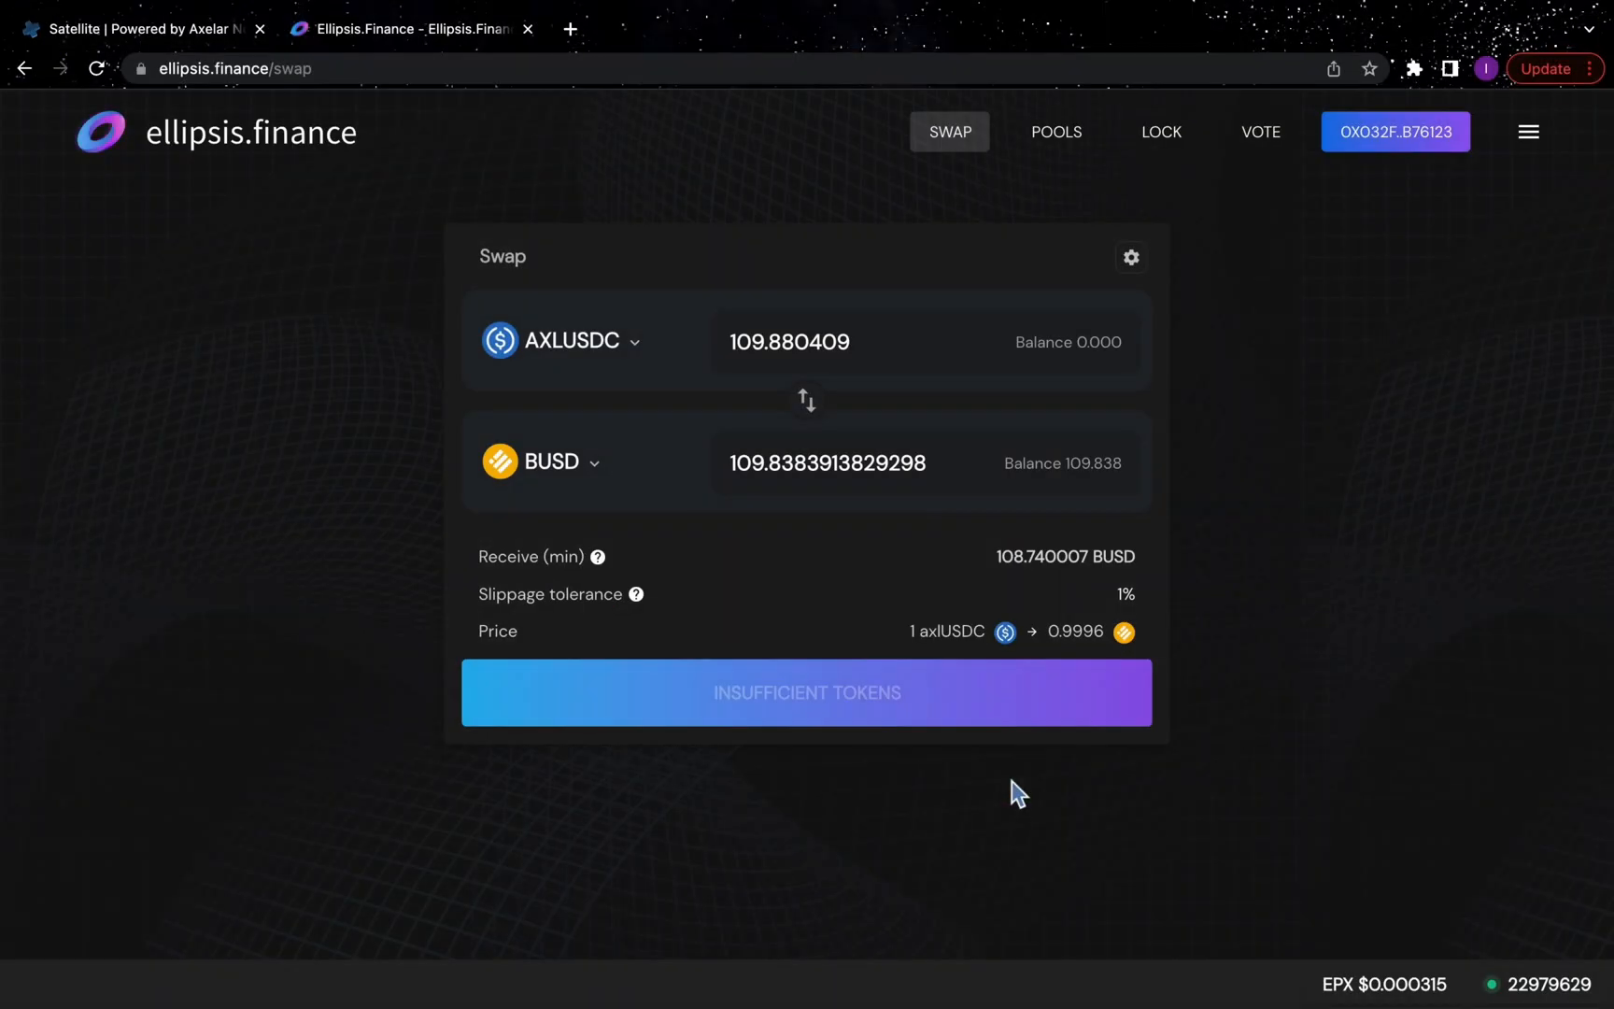